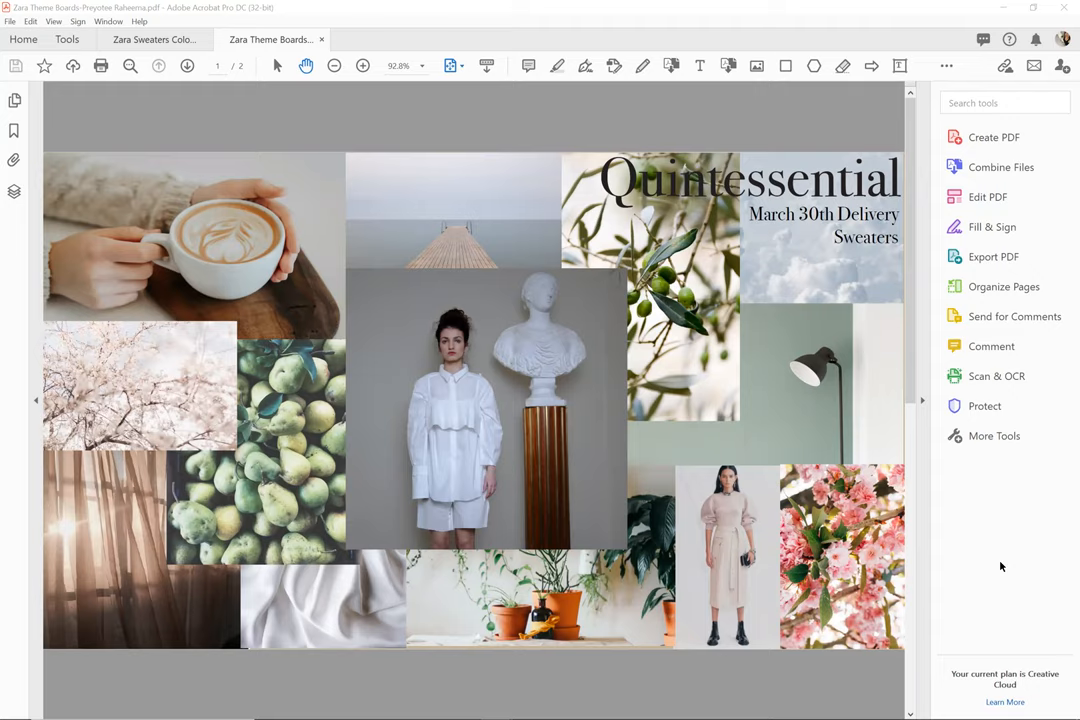
pyautogui.moveTo(184, 292)
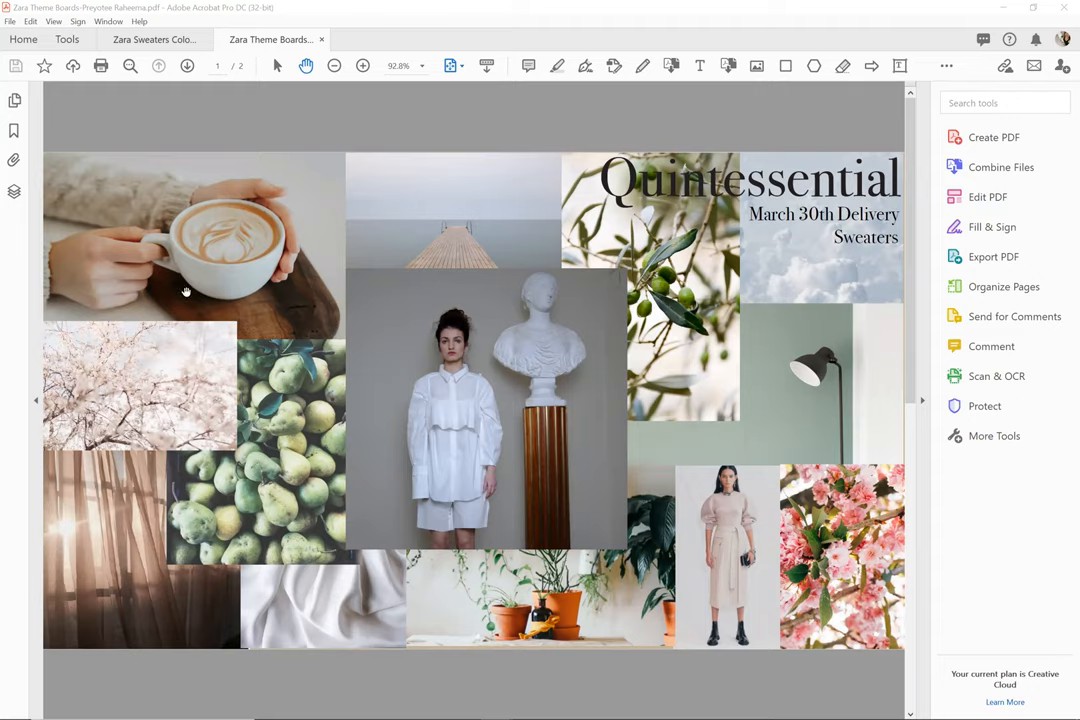
# Check the document properties, then bring up the PDF Optimizer for the Zara Theme Boards file.
pyautogui.click(12, 20)
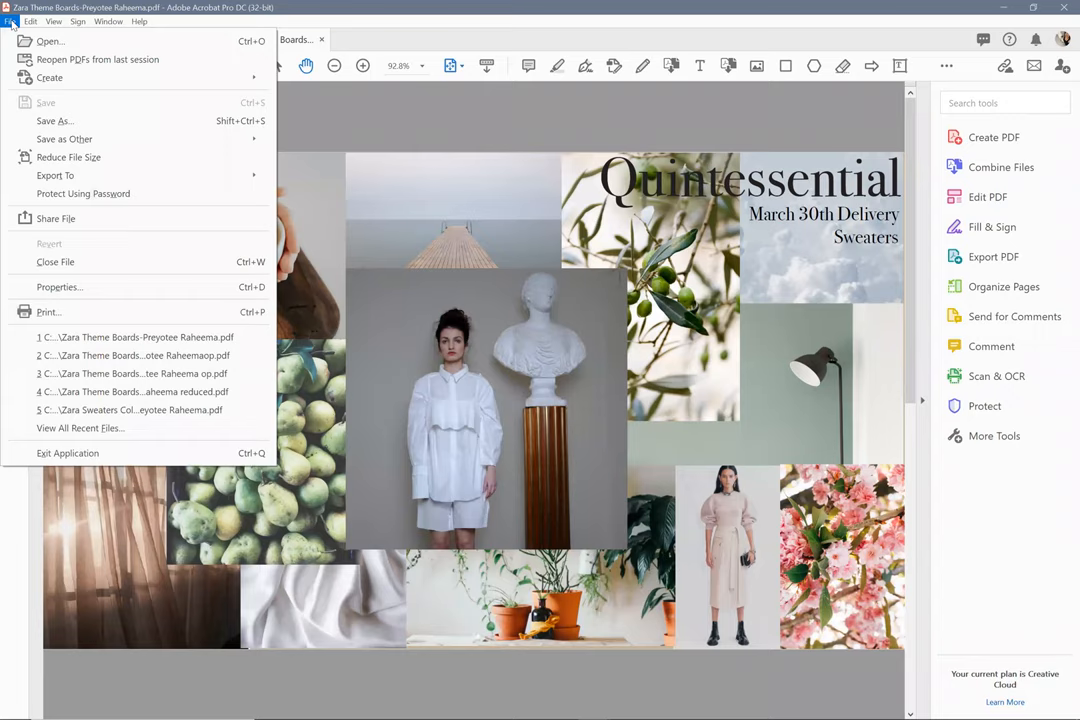
pyautogui.moveTo(88, 288)
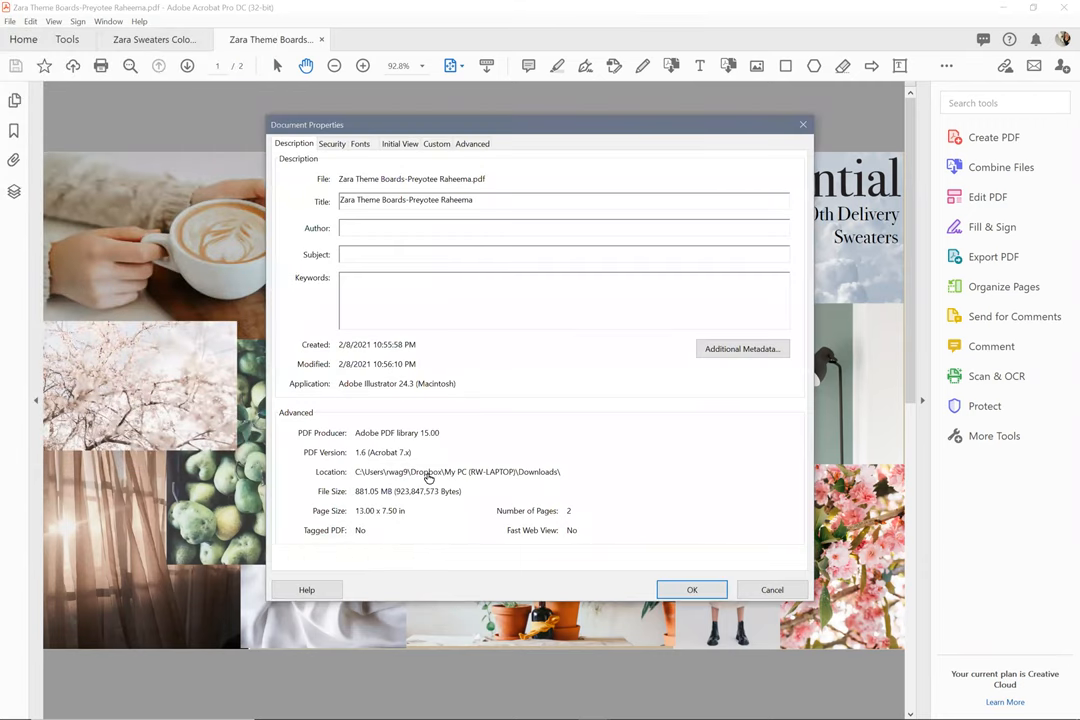
pyautogui.moveTo(692, 588)
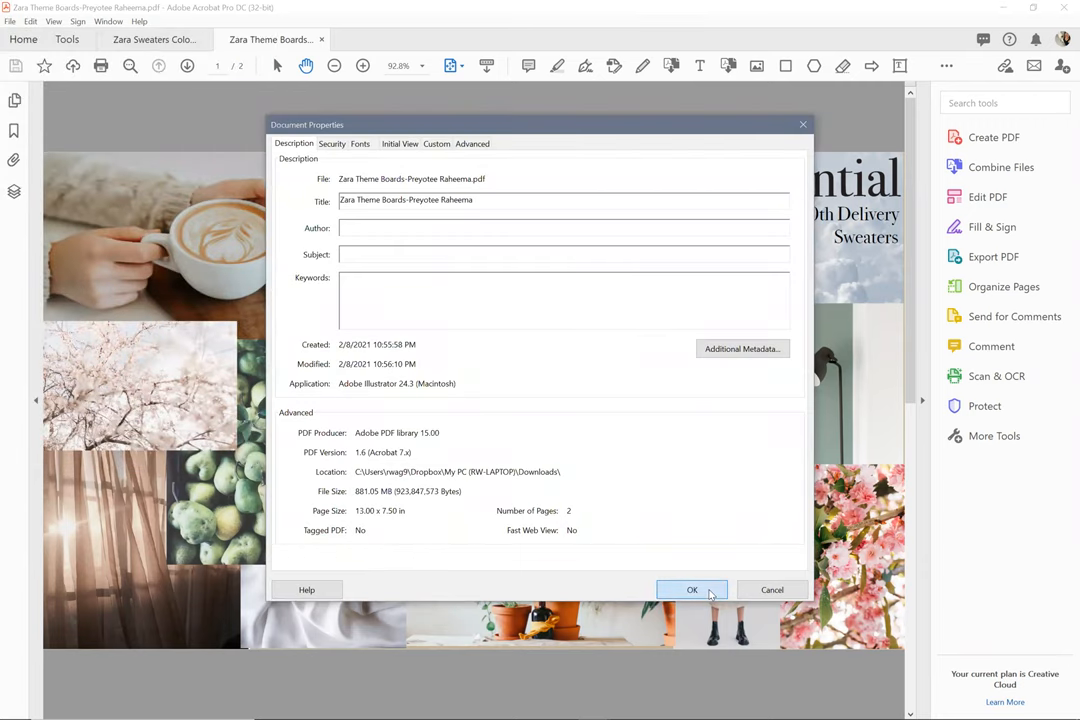
pyautogui.click(692, 588)
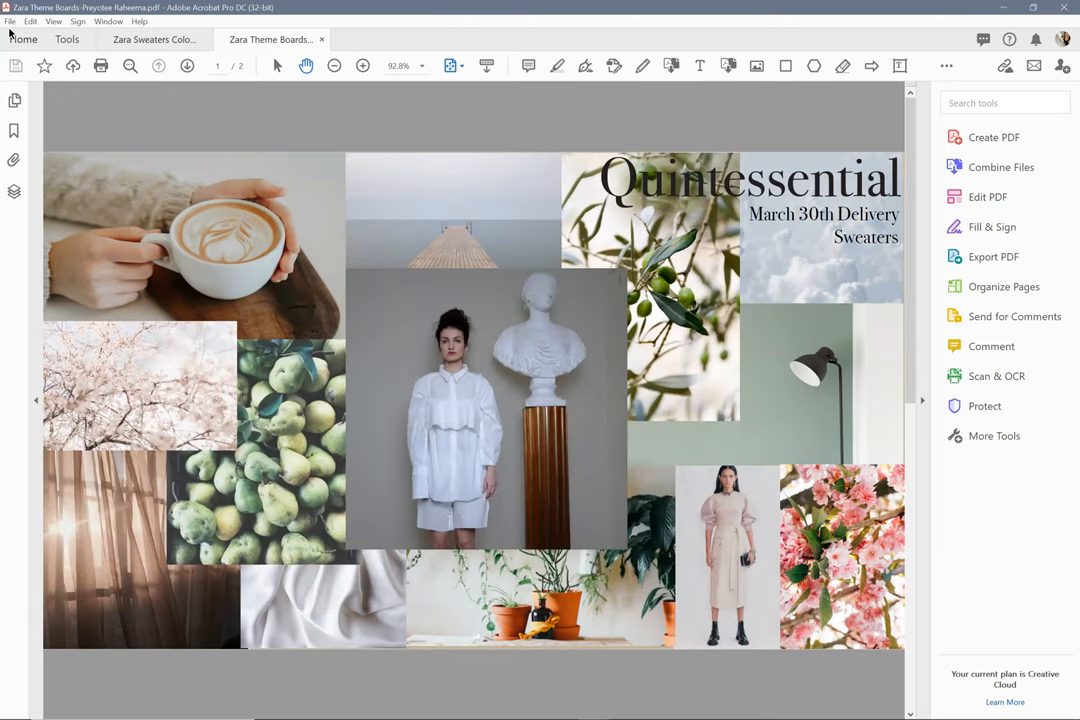
pyautogui.click(10, 20)
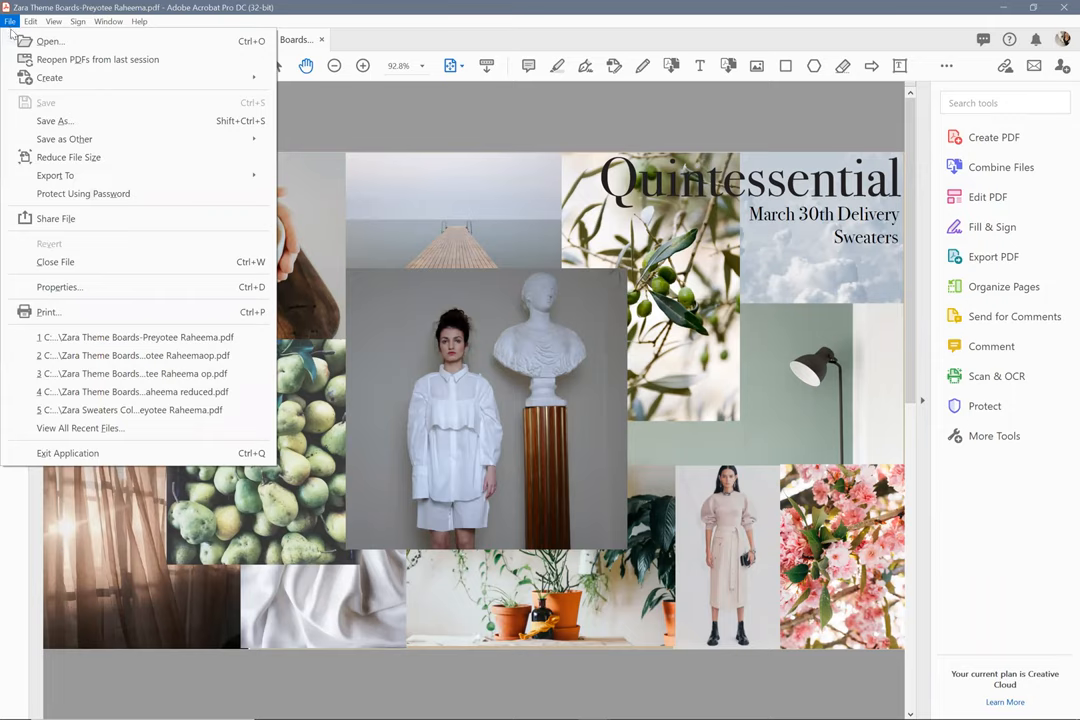
pyautogui.moveTo(68, 156)
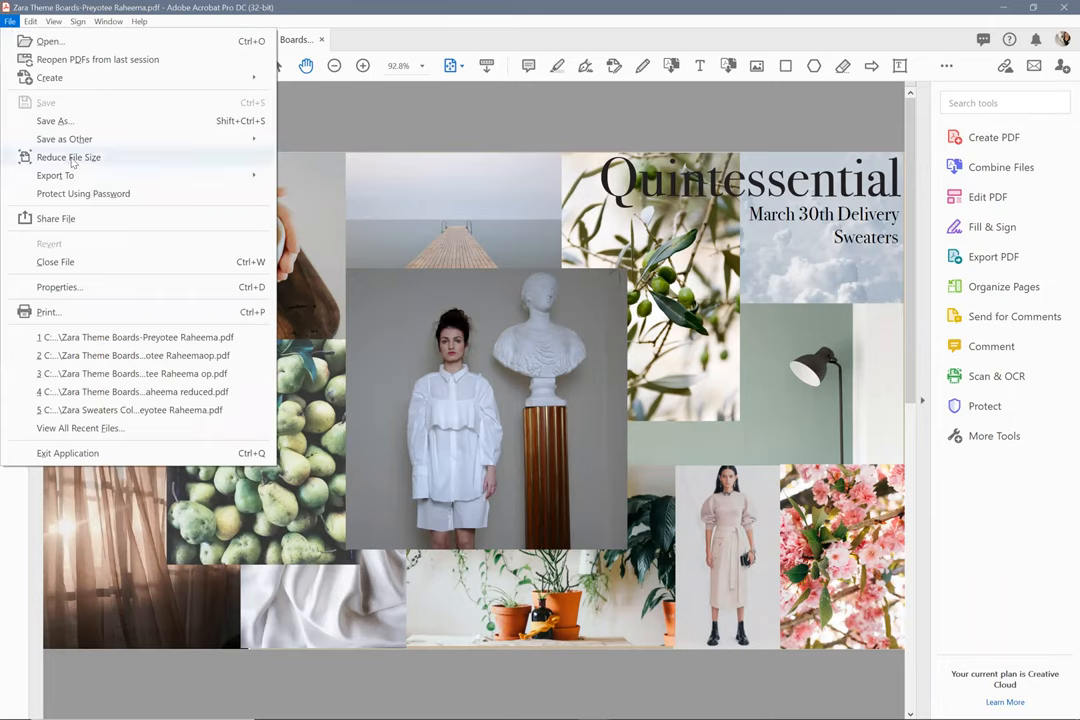
pyautogui.moveTo(92, 164)
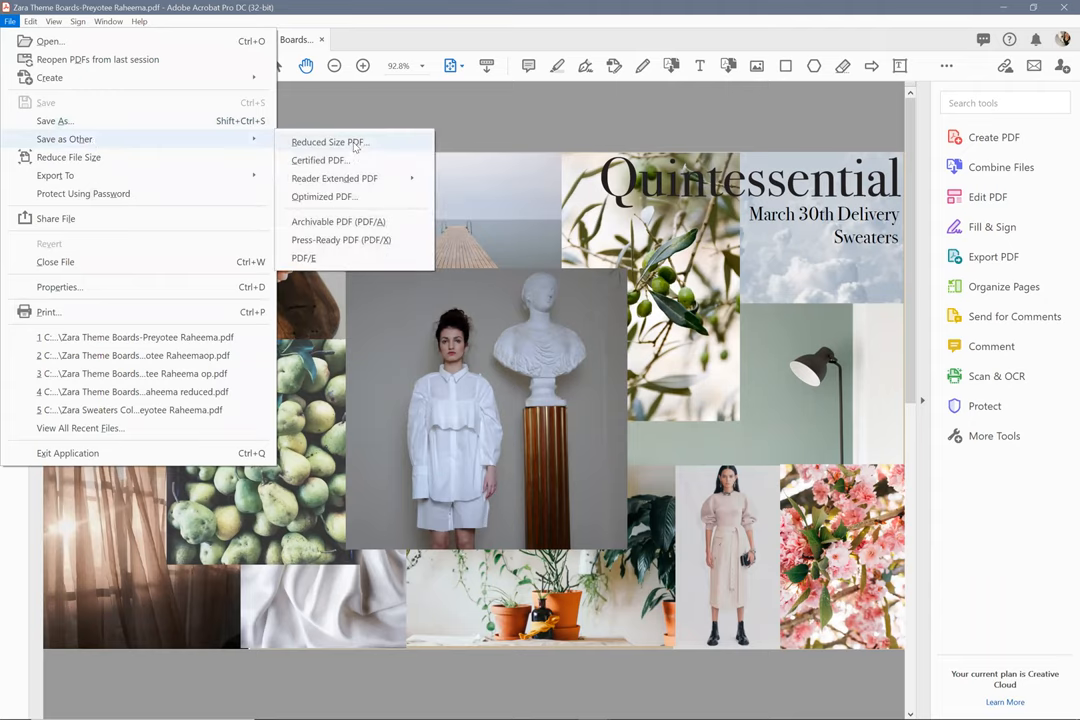
pyautogui.moveTo(344, 208)
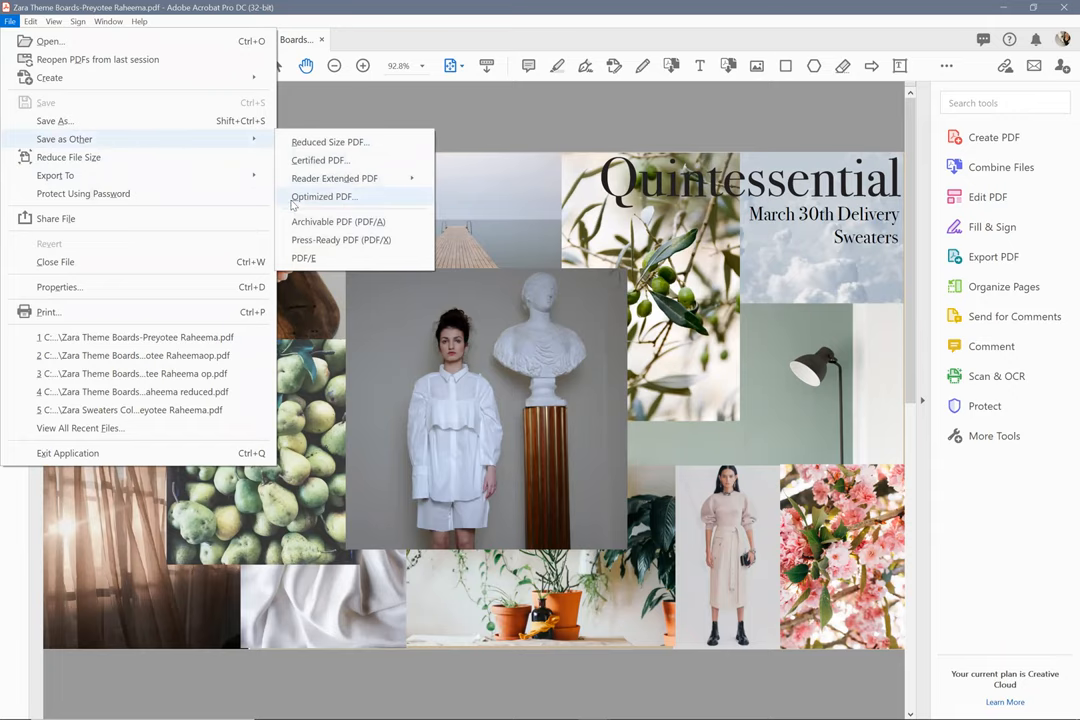
pyautogui.click(324, 196)
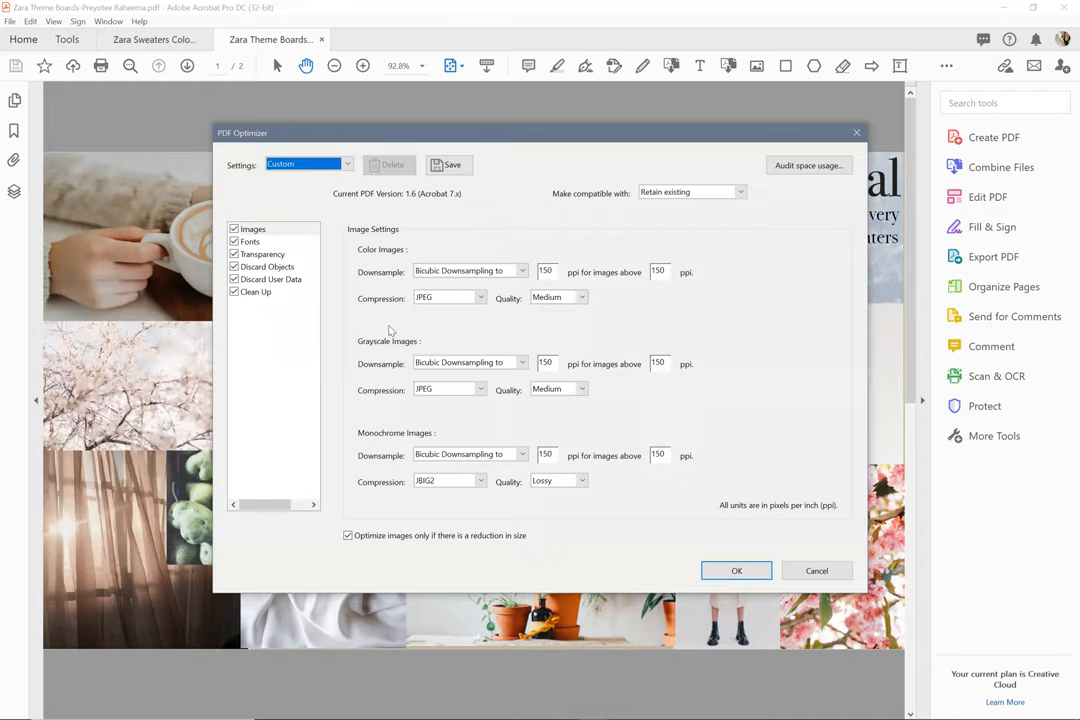
pyautogui.moveTo(536, 276)
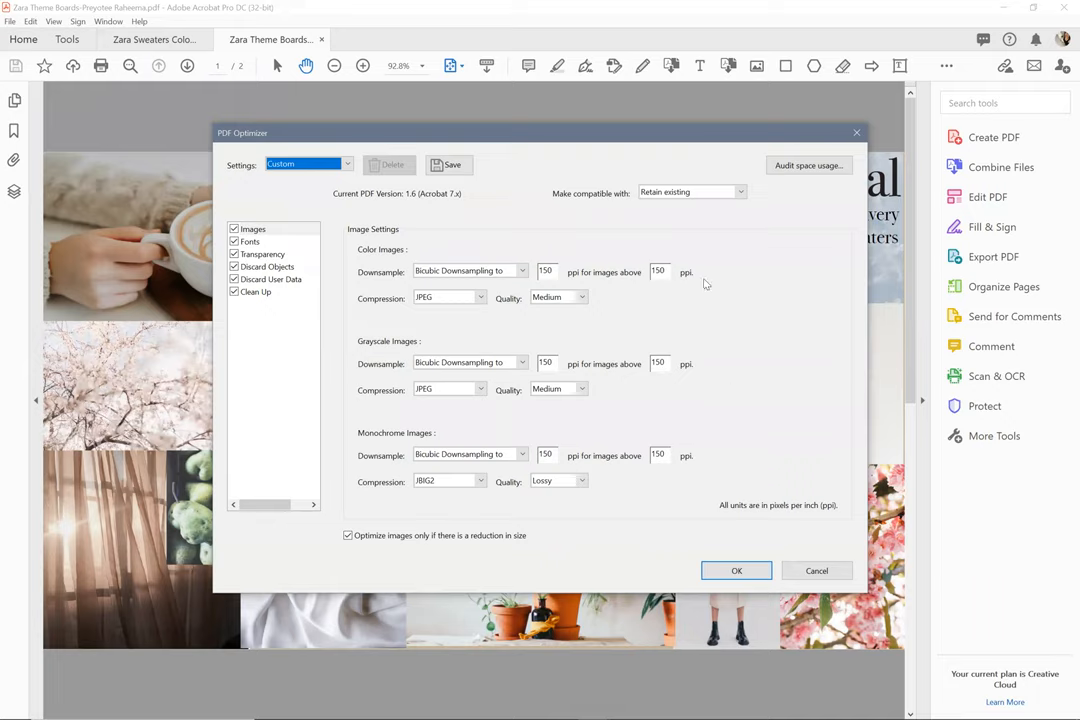
pyautogui.moveTo(728, 278)
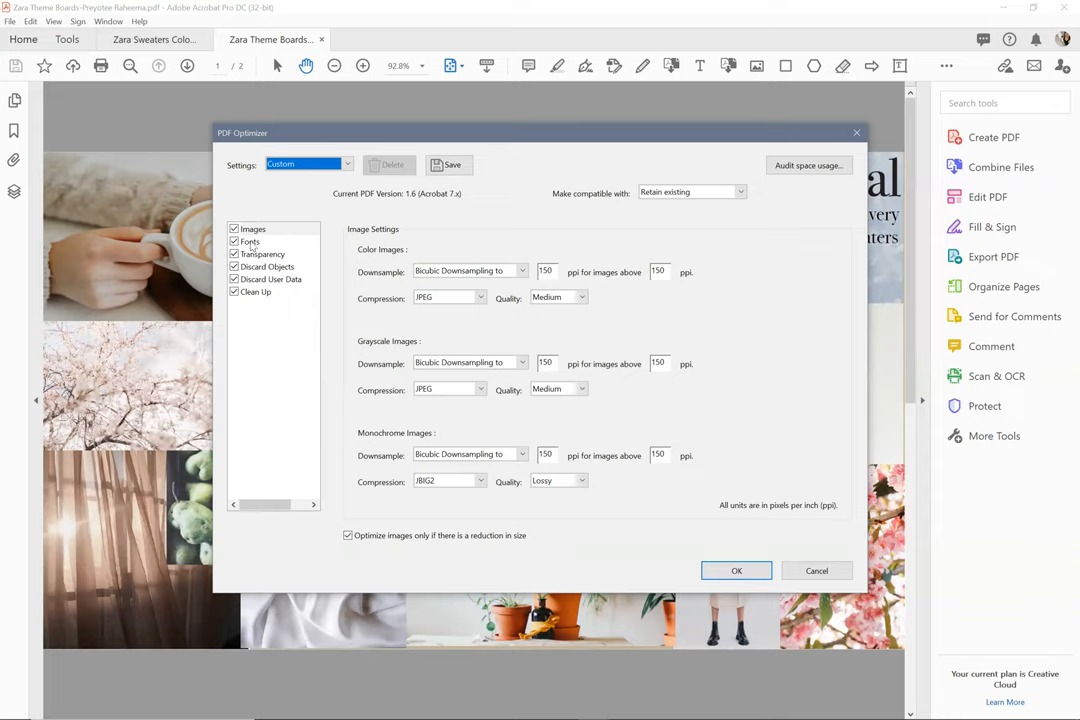
# Show the font unembedding options listing the mood board's embedded fonts.
pyautogui.click(250, 242)
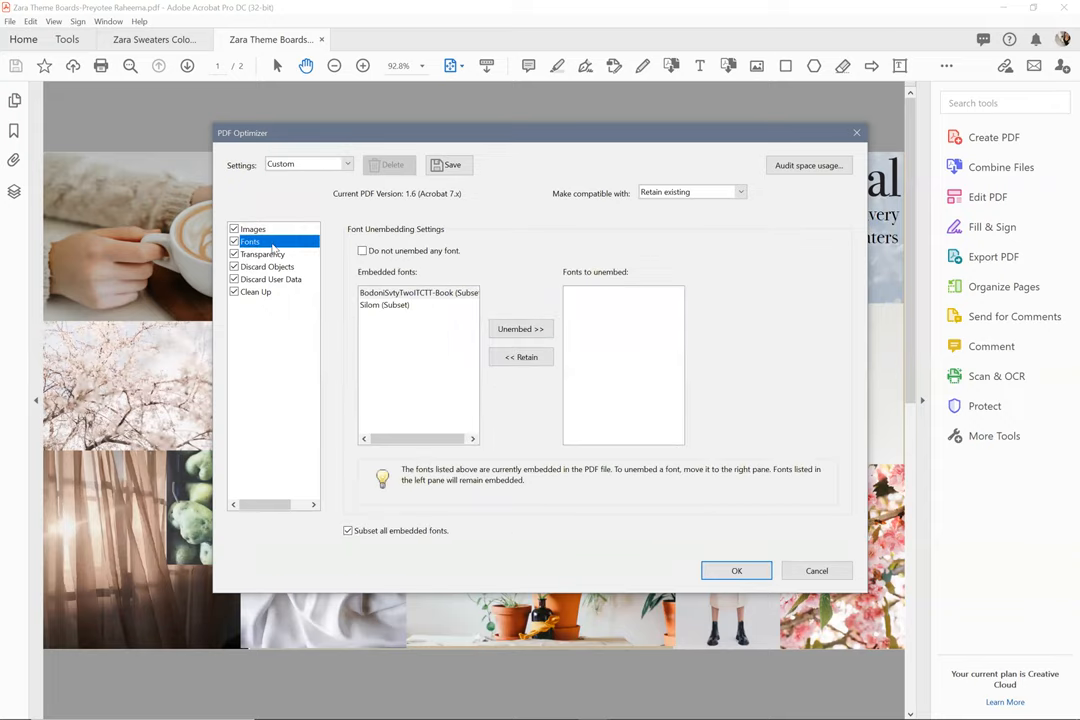
# Set transparency flattening to the Medium Resolution preset and review the discard objects options.
pyautogui.click(262, 254)
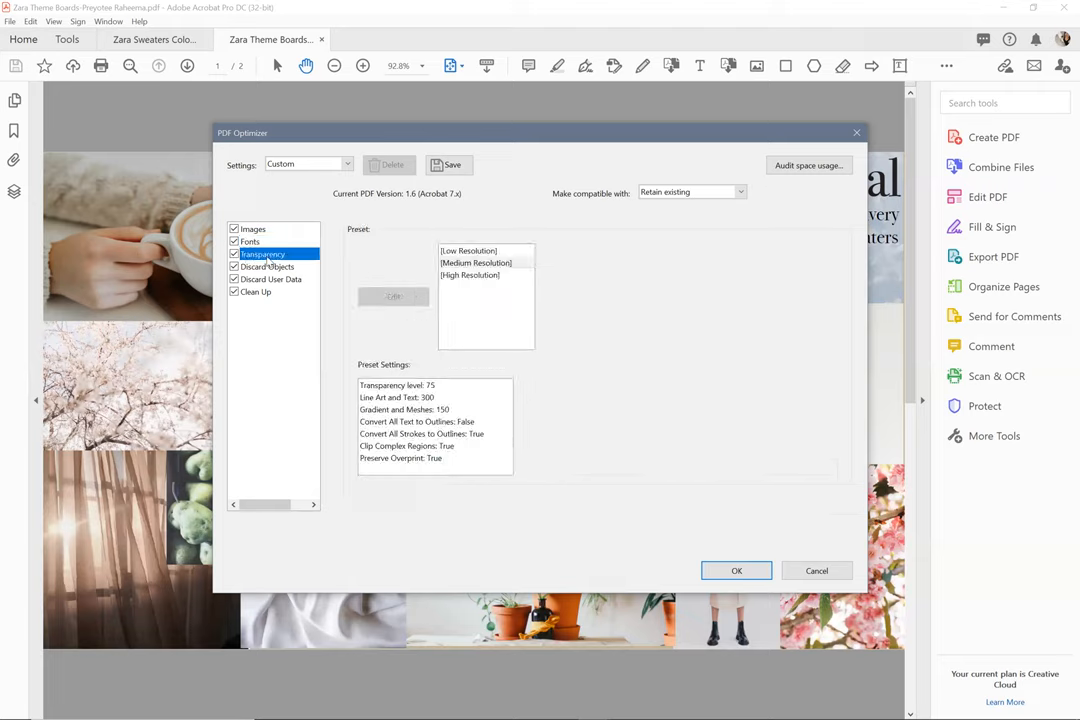
pyautogui.click(476, 262)
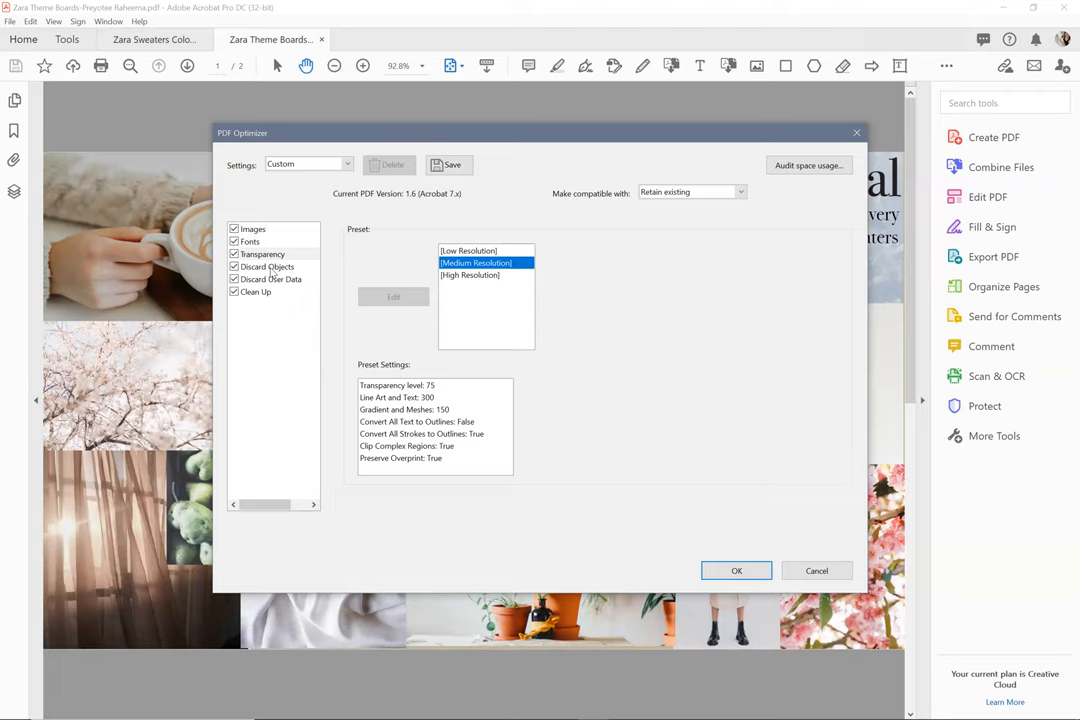
pyautogui.click(268, 268)
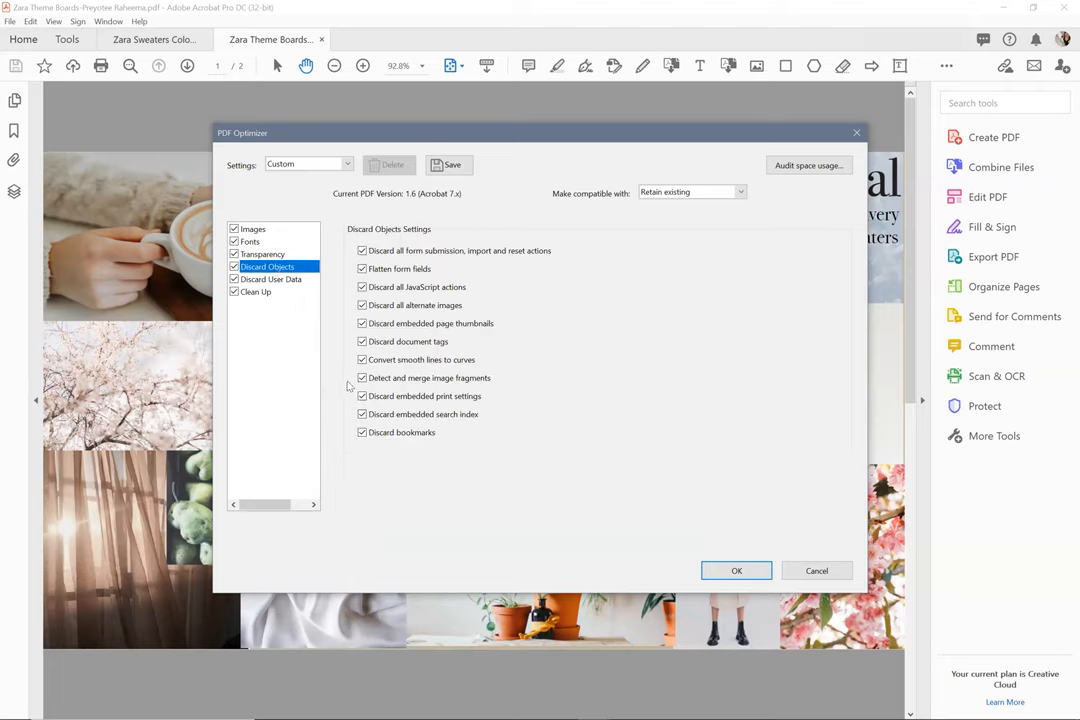
pyautogui.moveTo(596, 304)
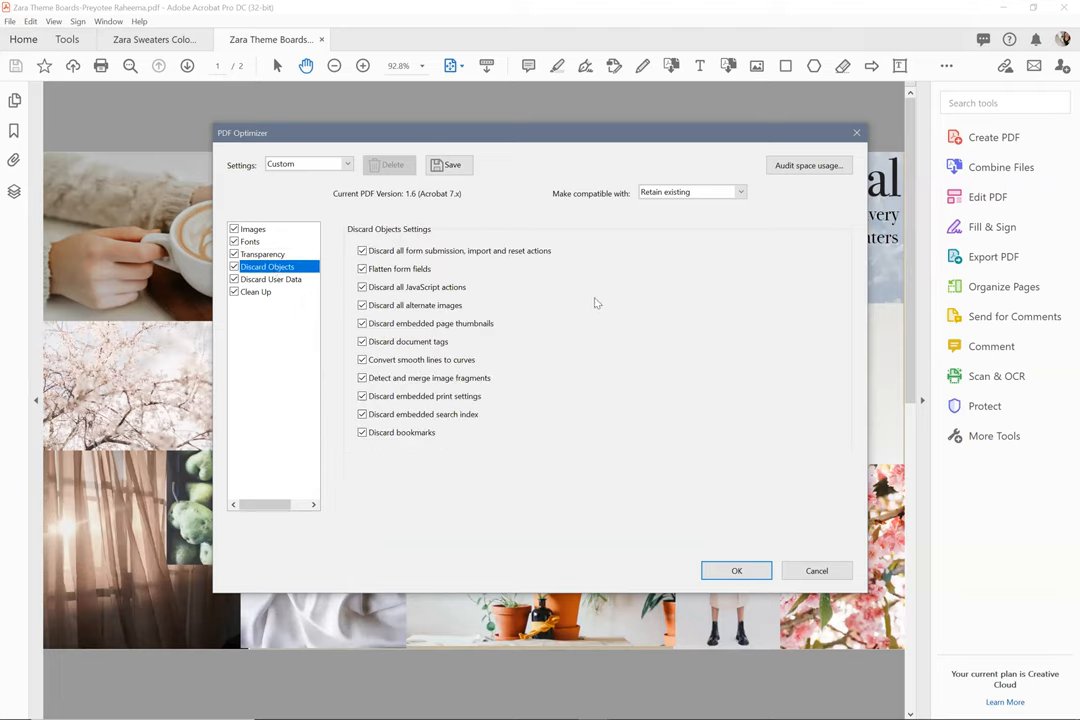
# Review the discard user data and clean-up optimization panels.
pyautogui.click(272, 280)
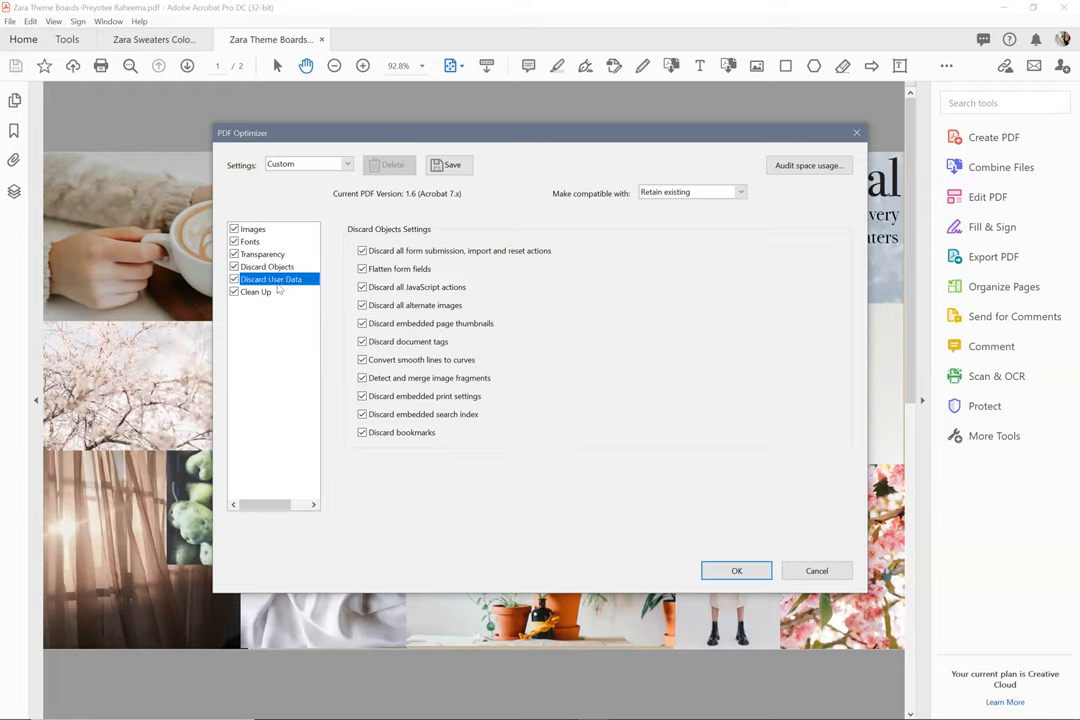
pyautogui.click(272, 280)
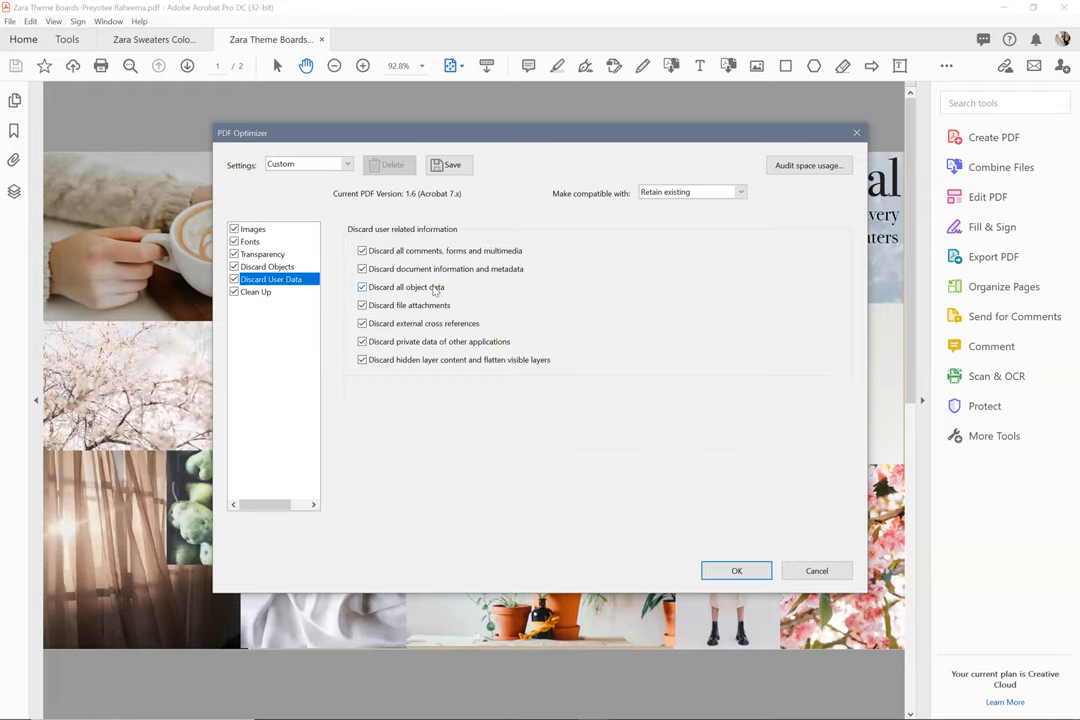
pyautogui.click(256, 292)
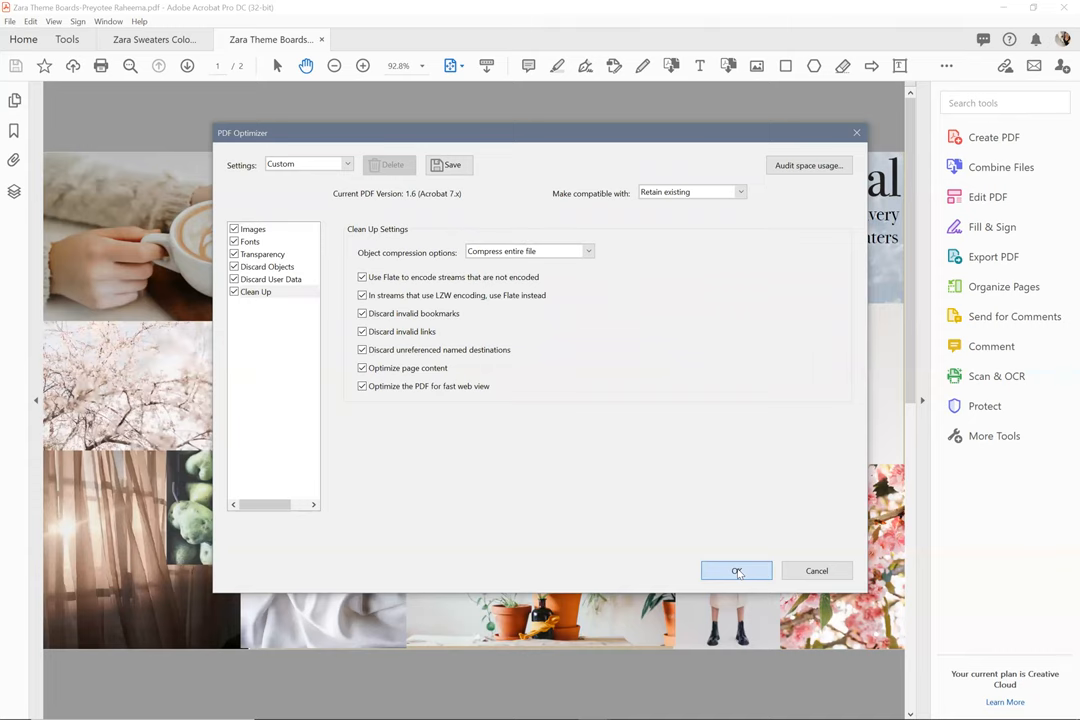
# Apply the optimizer settings and save the optimized copy to Downloads under the suggested new name.
pyautogui.click(738, 570)
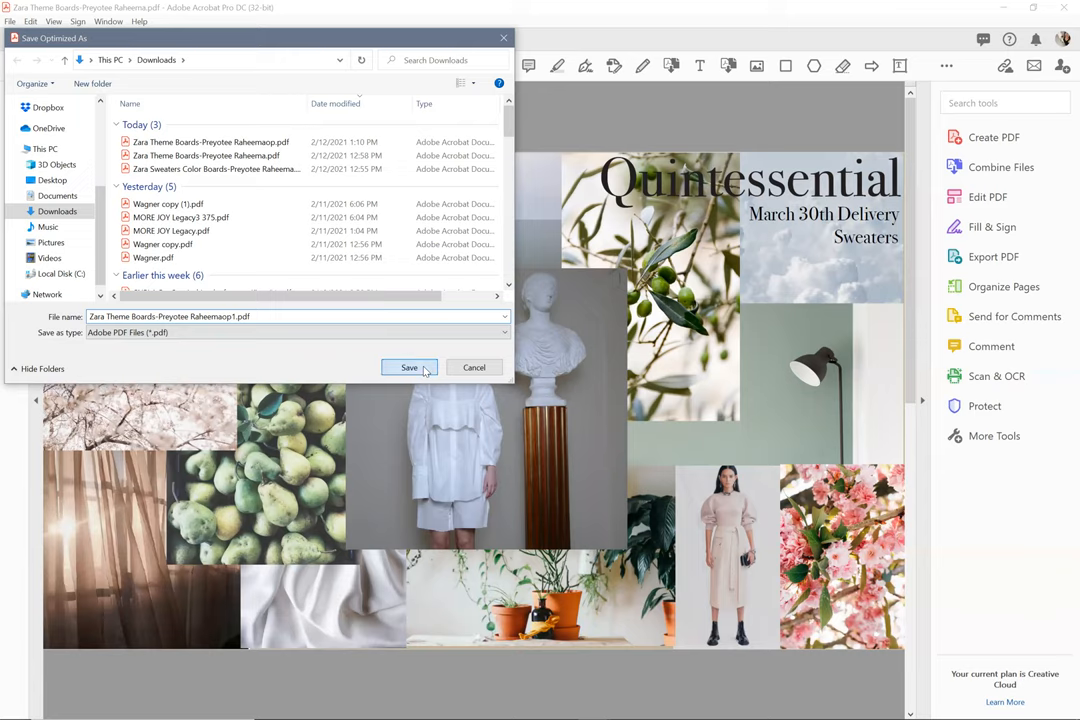
pyautogui.click(408, 368)
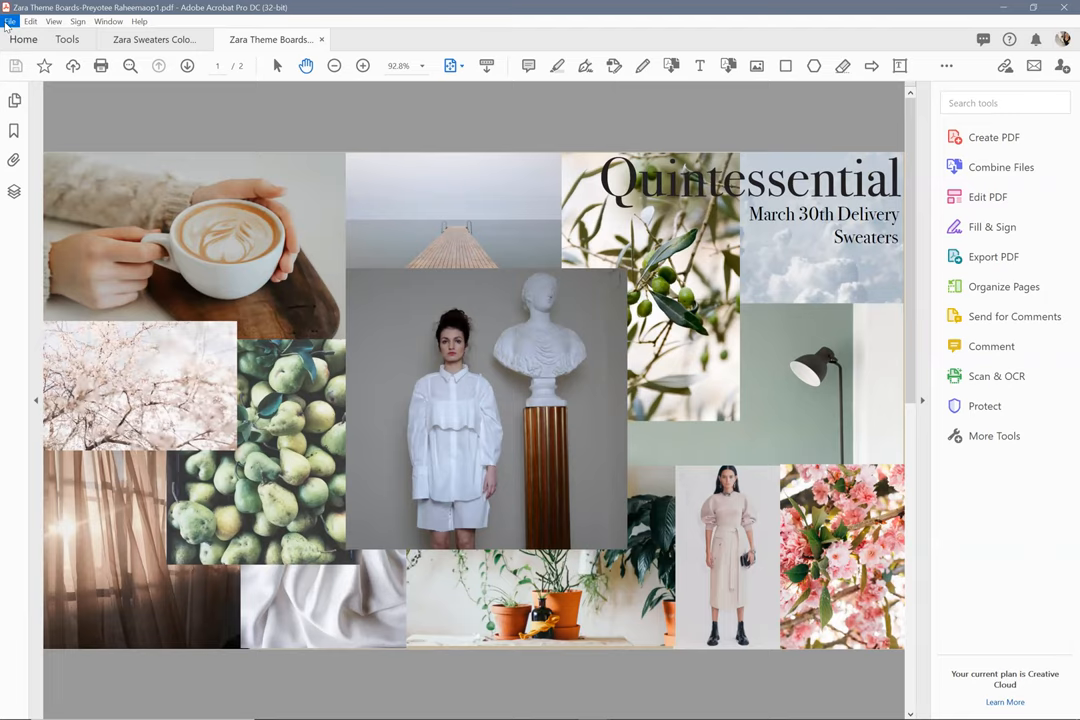
pyautogui.click(12, 20)
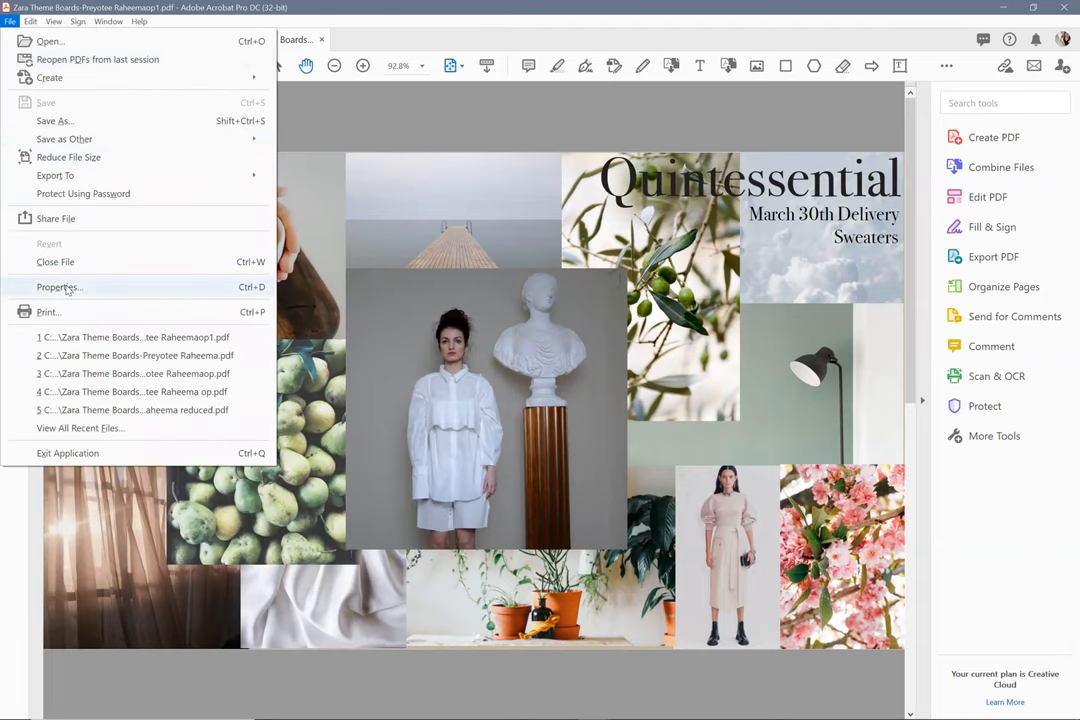
pyautogui.click(58, 288)
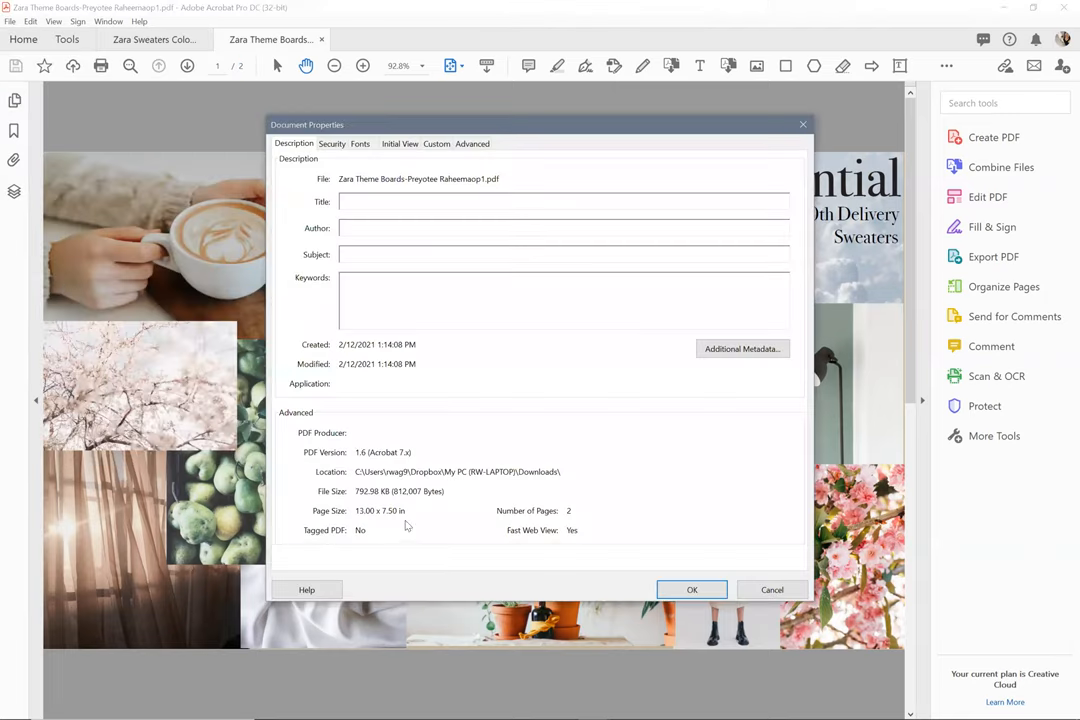
pyautogui.moveTo(460, 468)
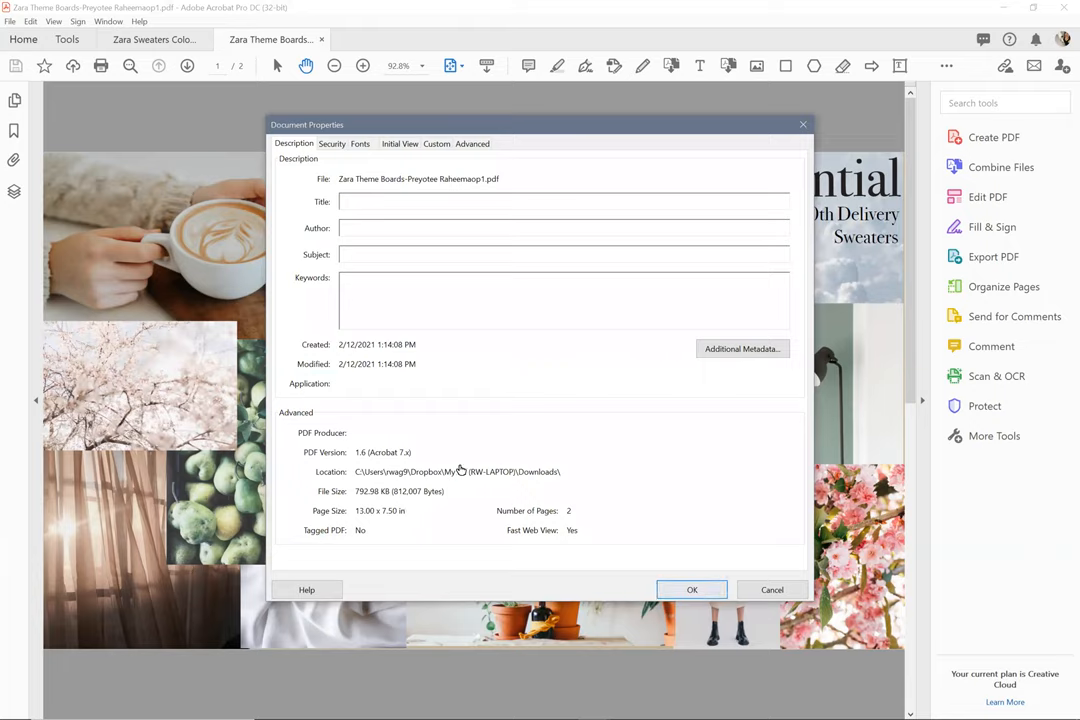
pyautogui.moveTo(588, 592)
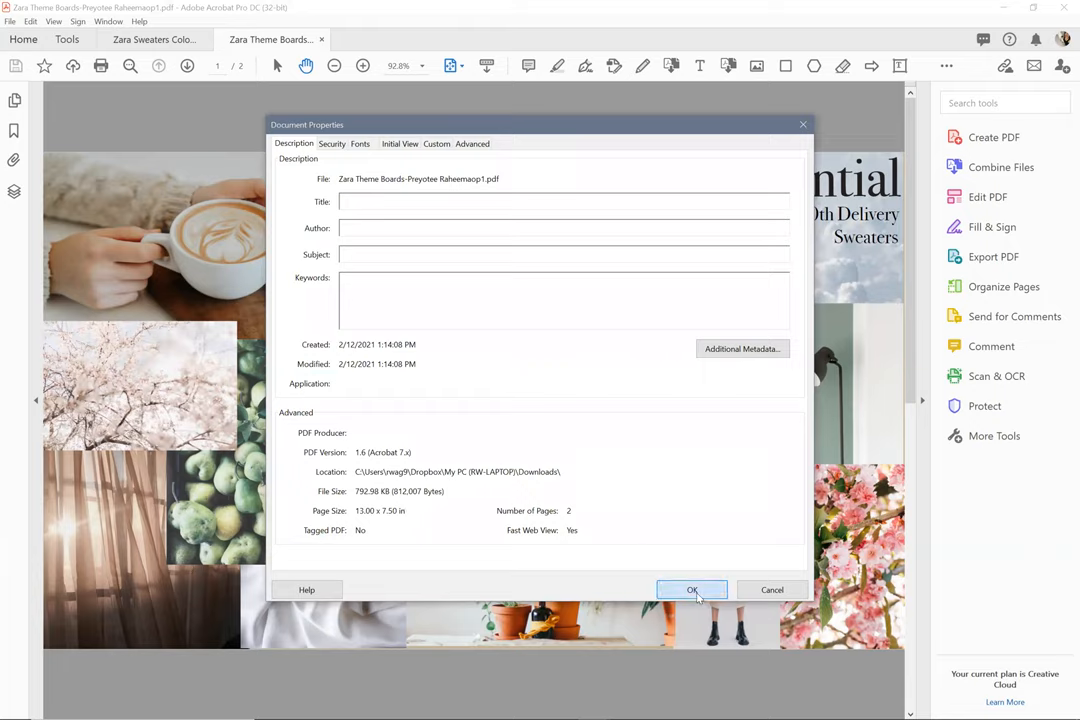
pyautogui.click(692, 590)
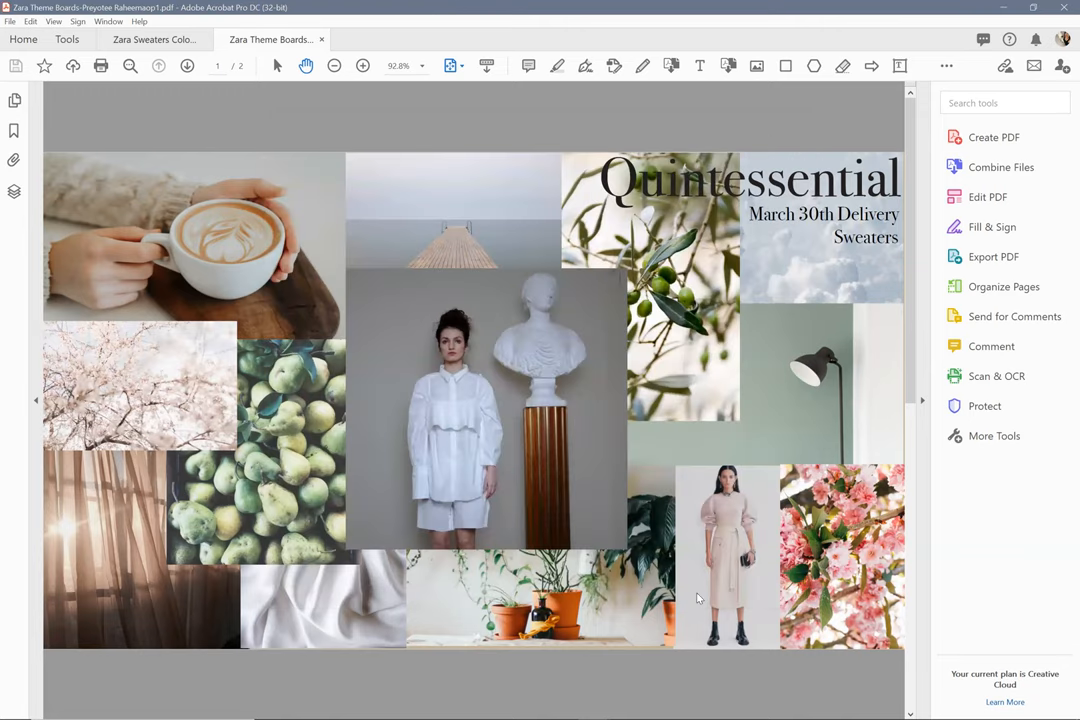